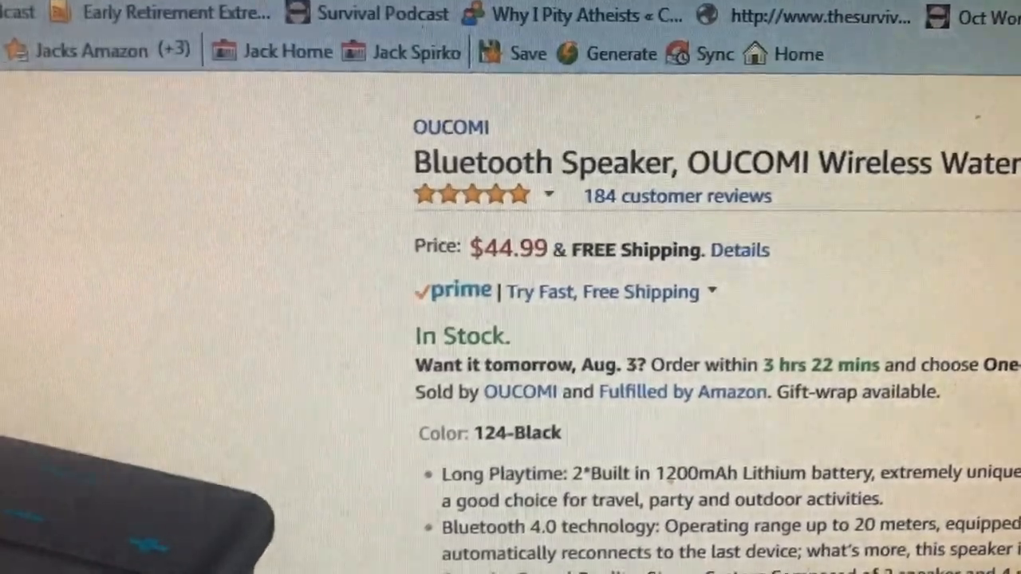
# Scroll the OUCOMI speaker page past the comparison table and Q&A to the battery-life review
pyautogui.scroll(-3)
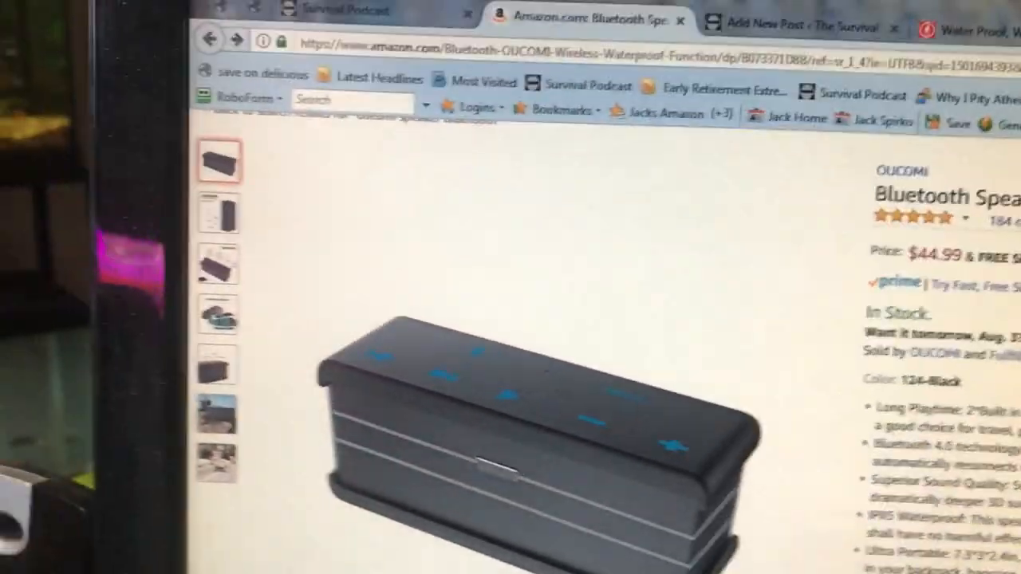
pyautogui.scroll(-3)
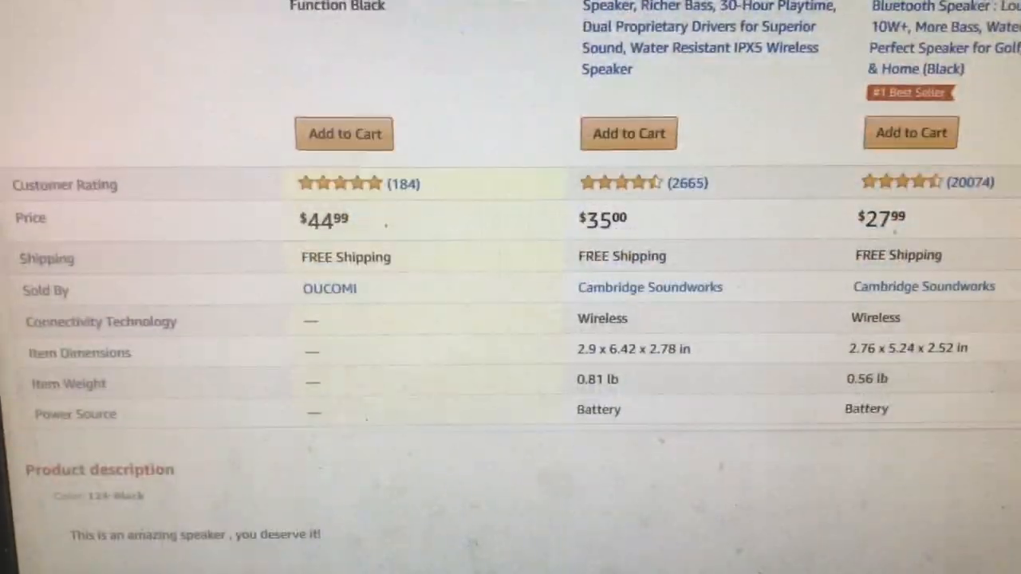
pyautogui.scroll(-3)
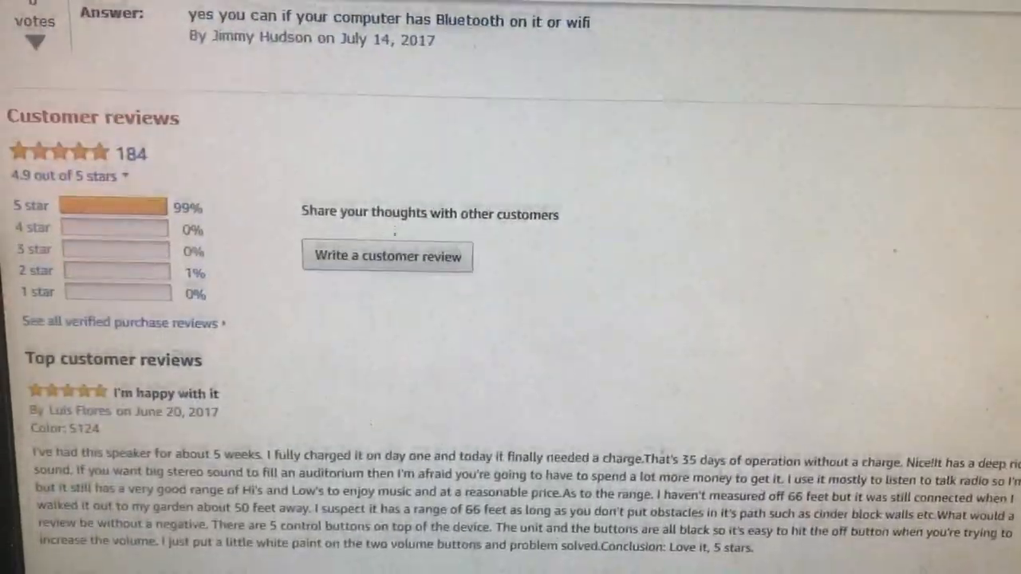
pyautogui.scroll(-3)
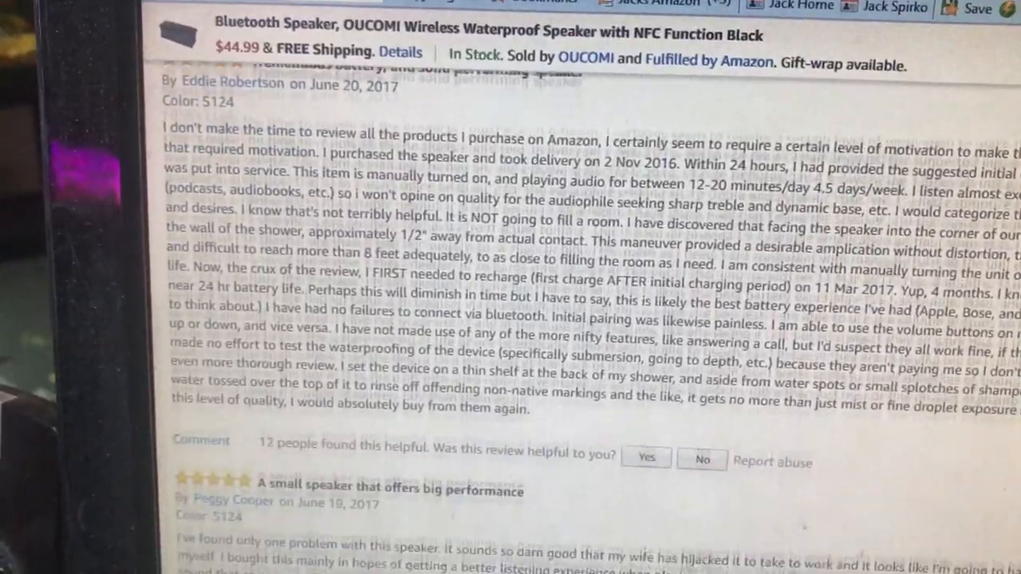
pyautogui.scroll(-3)
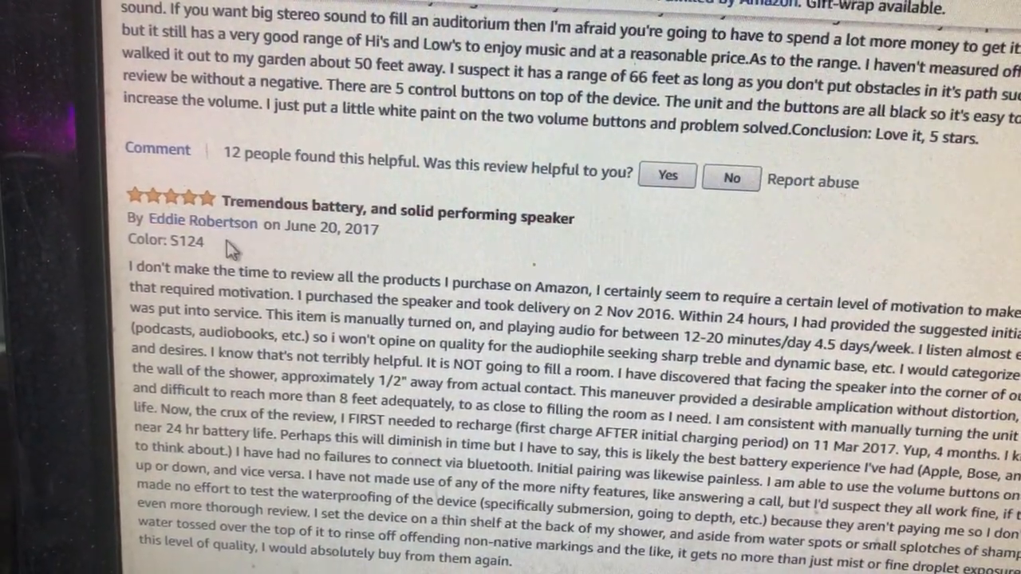
# Open a reviewer's profile in a new tab and browse their community activity to the Mini 2 Chocolate speaker
pyautogui.rightClick(202, 221)
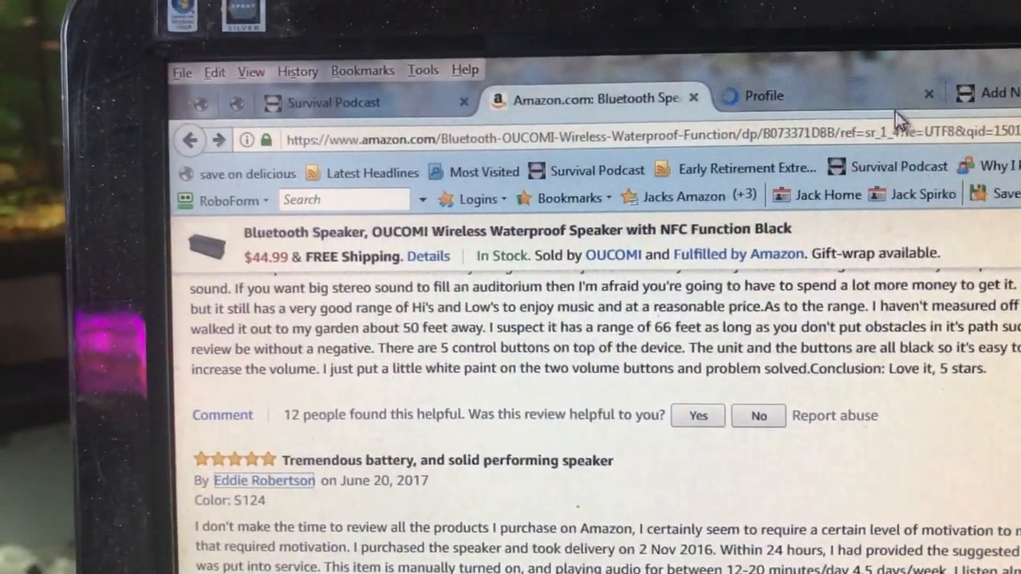
pyautogui.click(763, 95)
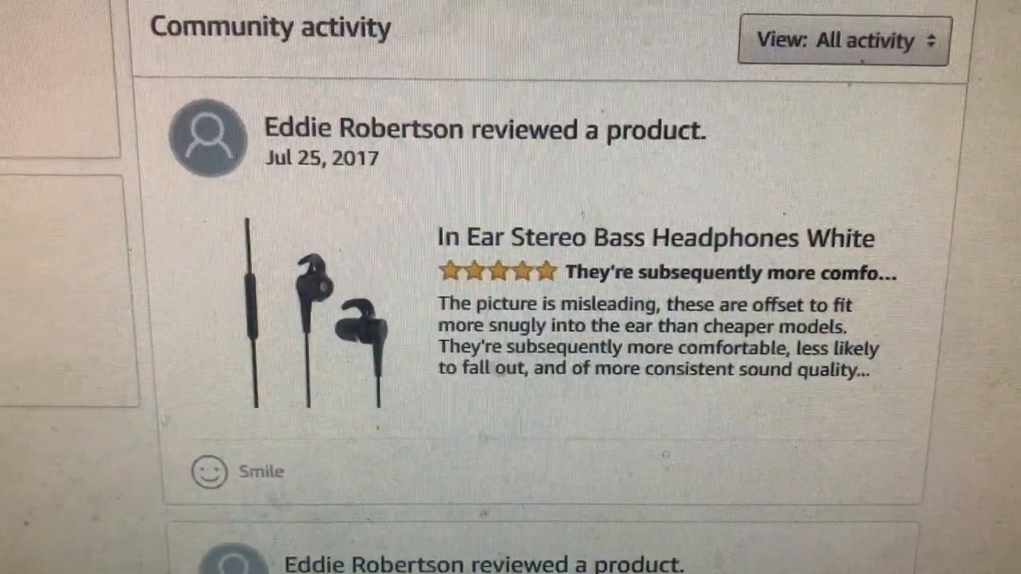
pyautogui.scroll(-3)
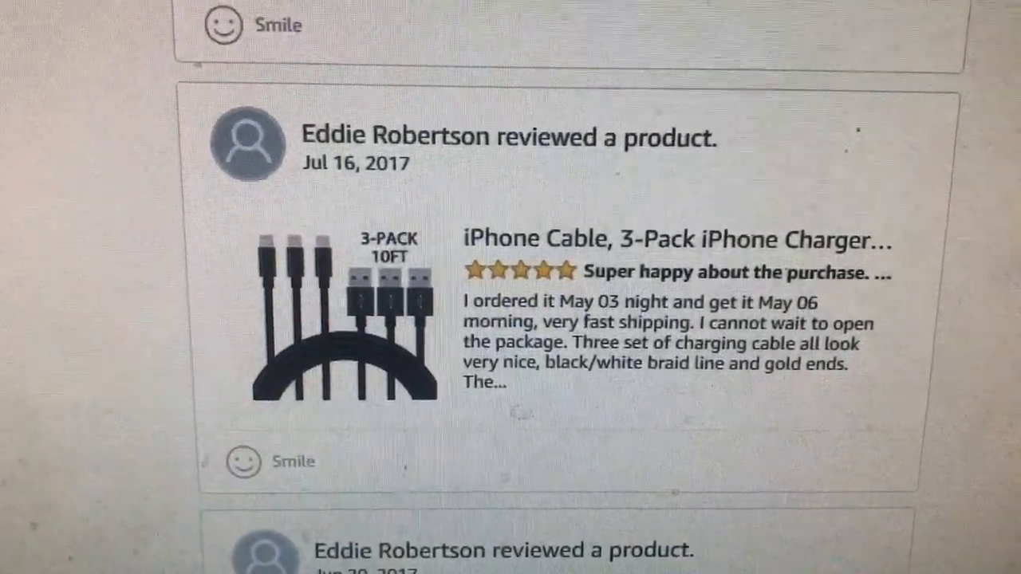
pyautogui.scroll(-3)
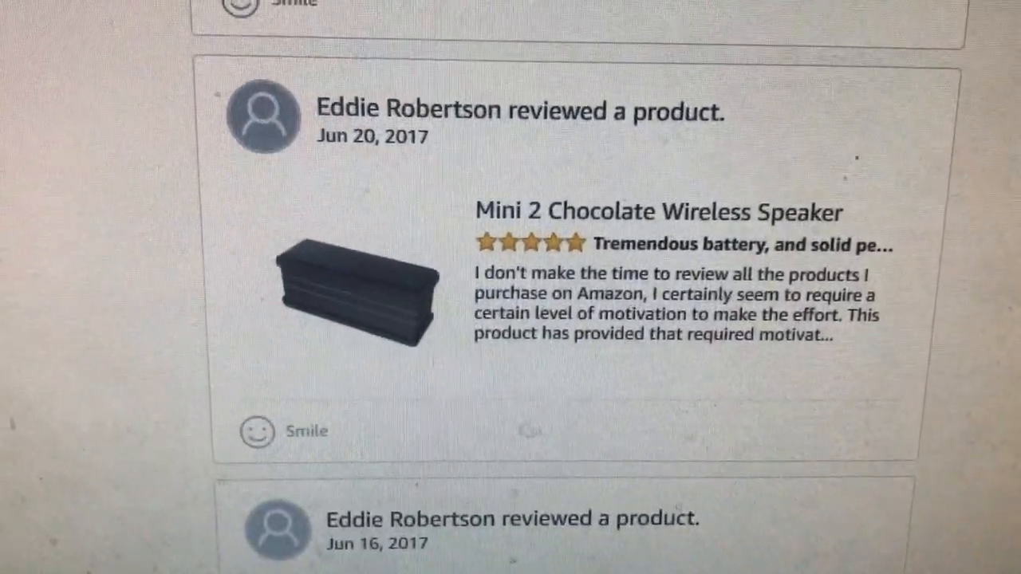
pyautogui.scroll(-3)
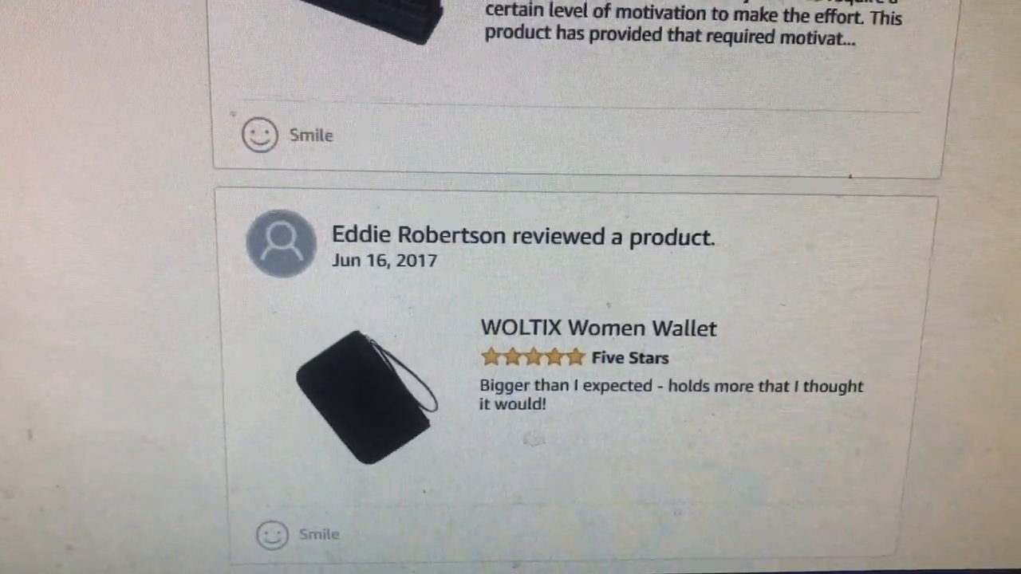
pyautogui.scroll(-3)
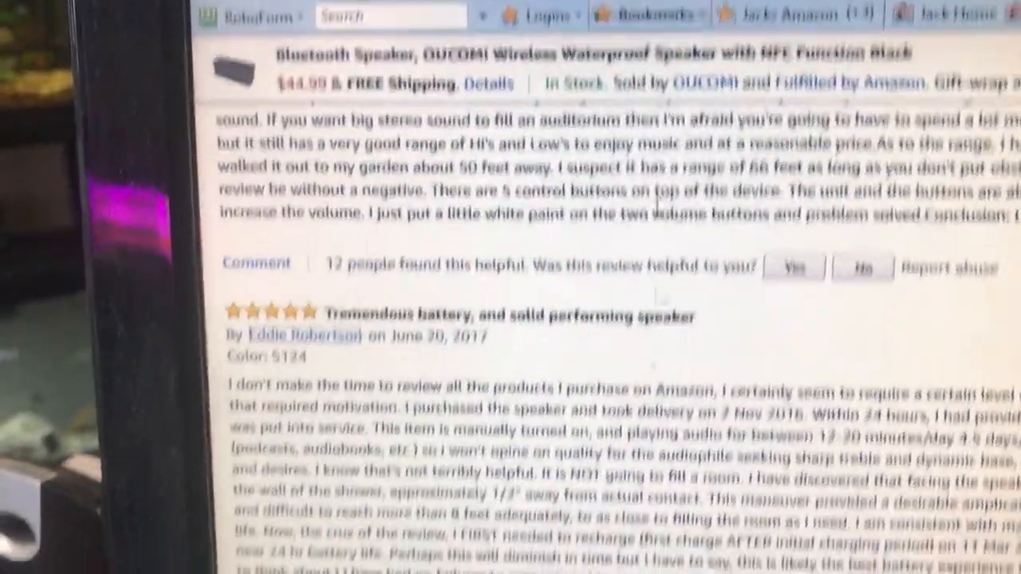
# Browse the second reviewer's earbud and cable reviews down to their Mini 2 Chocolate Wireless Speaker review
pyautogui.scroll(-3)
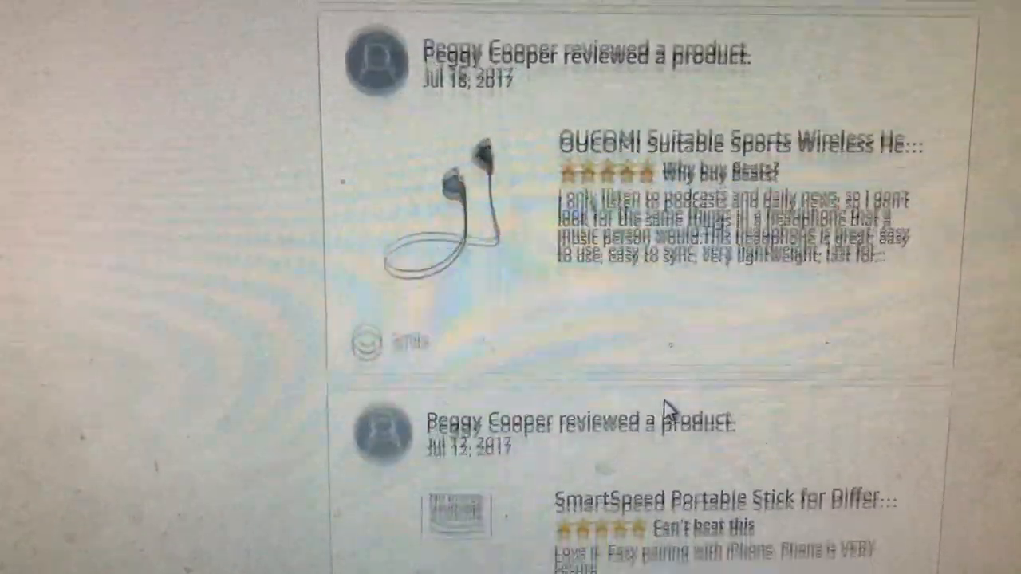
pyautogui.scroll(-3)
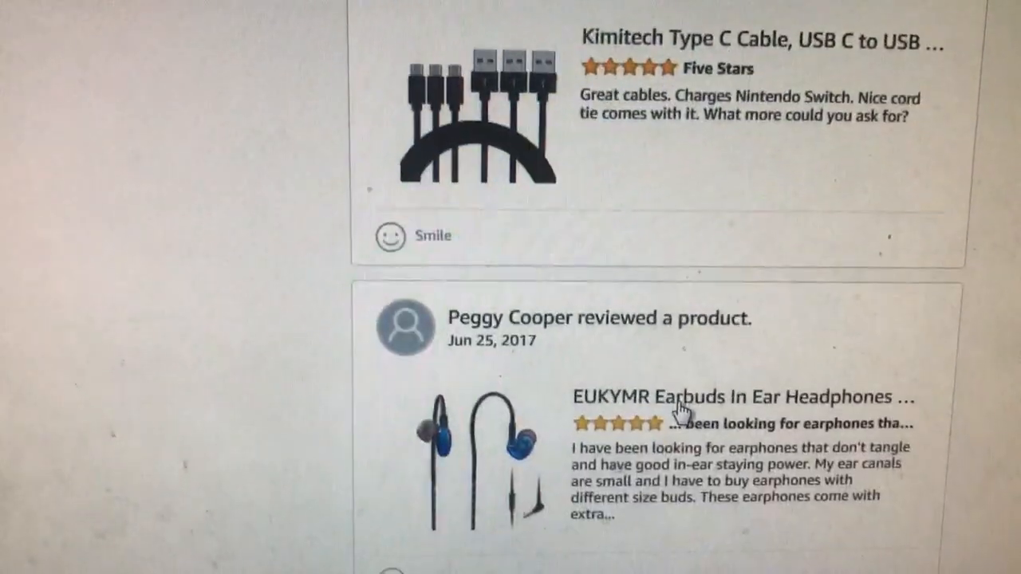
pyautogui.scroll(-3)
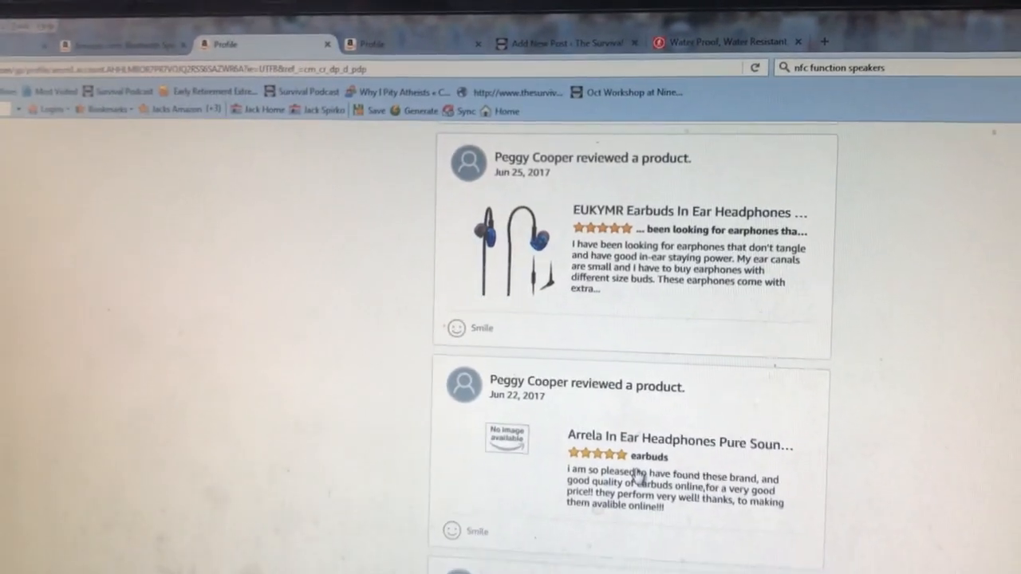
pyautogui.scroll(-3)
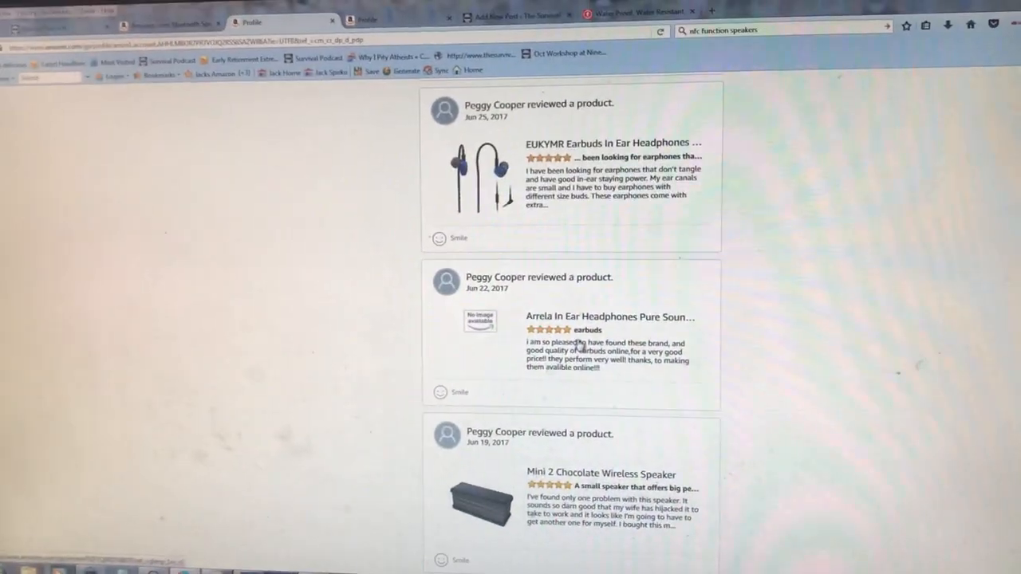